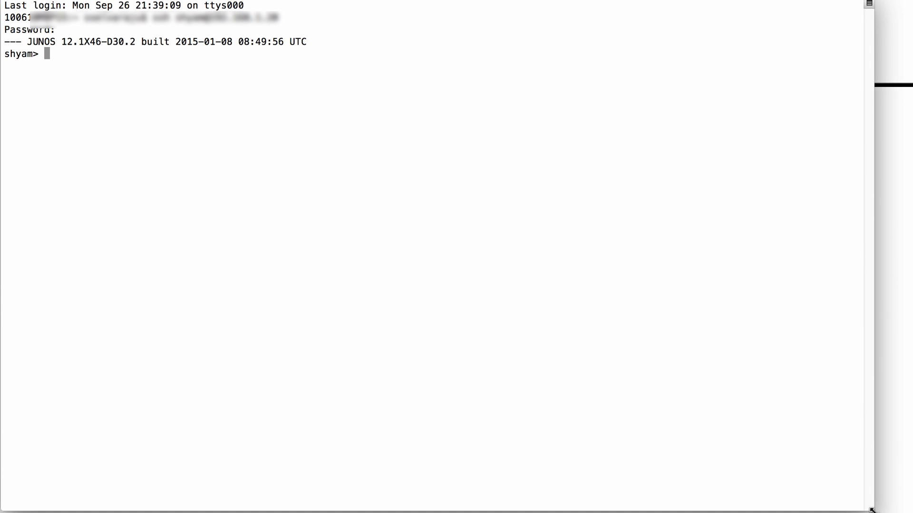
Enter configuration mode with 'edit' and list the full configuration showing name server 4.2.2.2
{"action": "type", "text": "edit"}
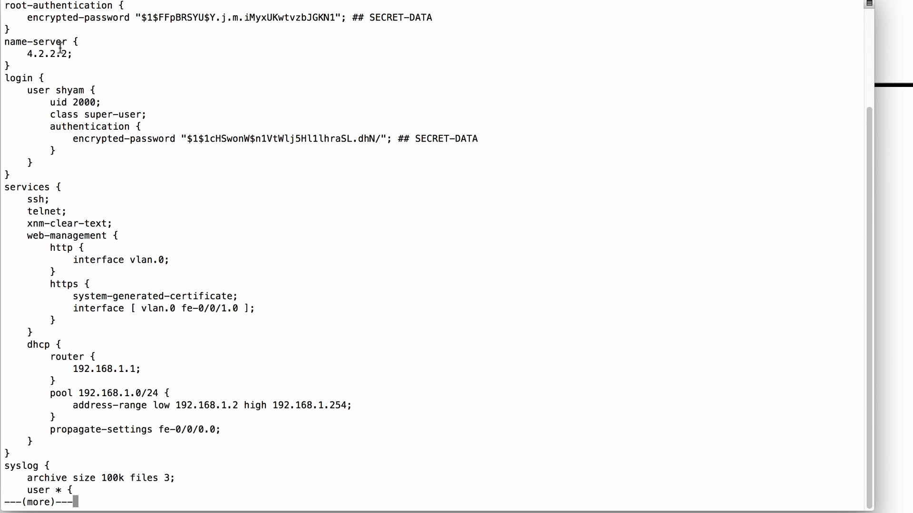
{"action": "scroll", "scroll_direction": "down", "scroll_amount": 3}
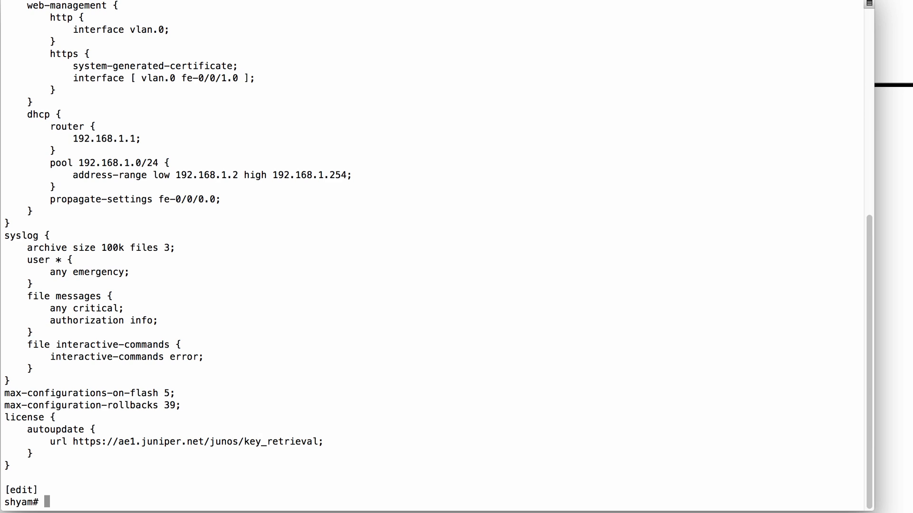
{"action": "type", "text": "edit s"}
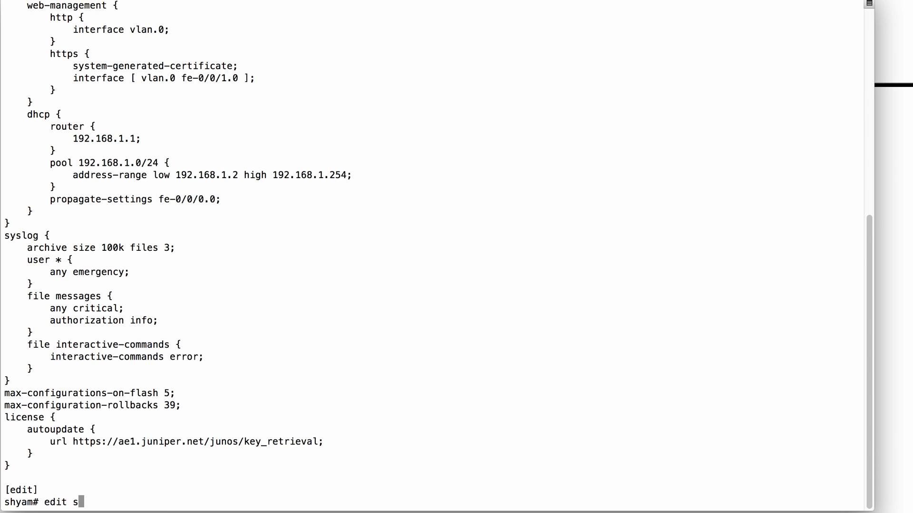
Under 'edit system', add name-server 8.8.8.8 after checking the name-server completions
{"action": "type", "text": "ystem"}
{"action": "type", "text": "set"}
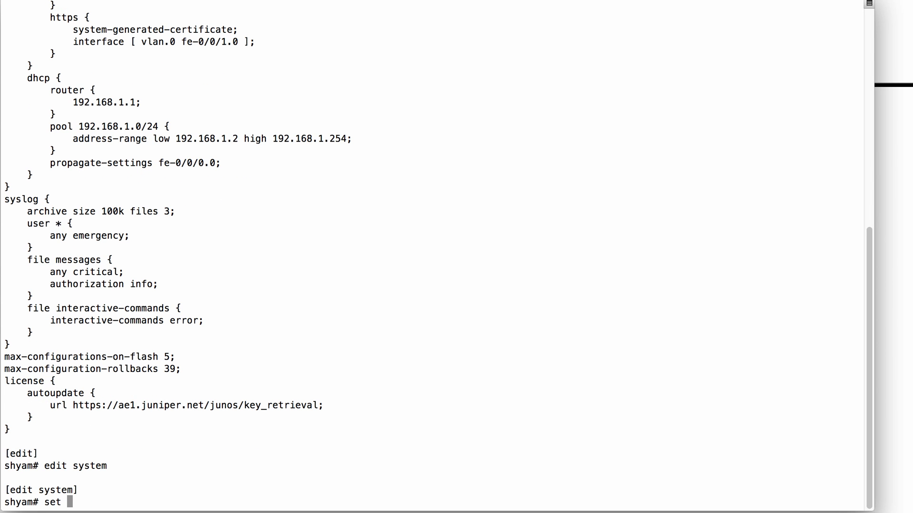
{"action": "type", "text": "name-server"}
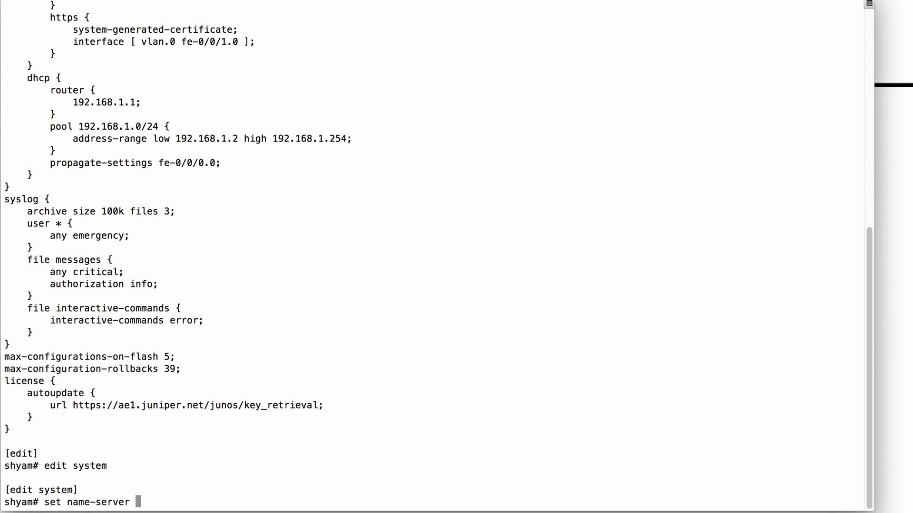
{"action": "type", "text": "?"}
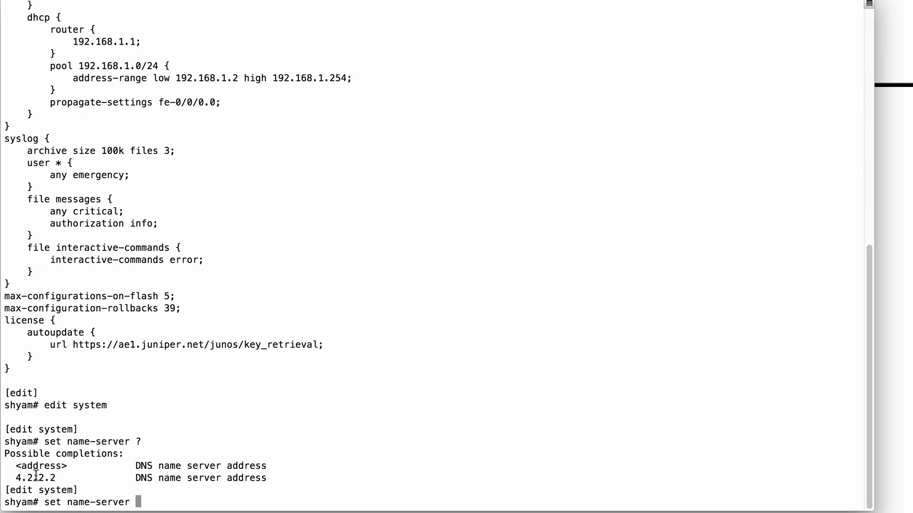
{"action": "type", "text": "8.8.8.8"}
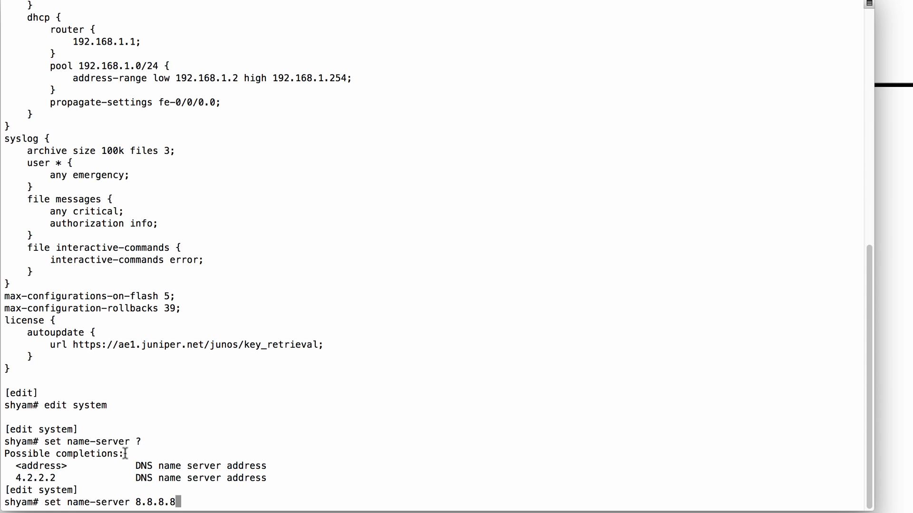
{"action": "mouse_move", "coordinate": [64, 483]}
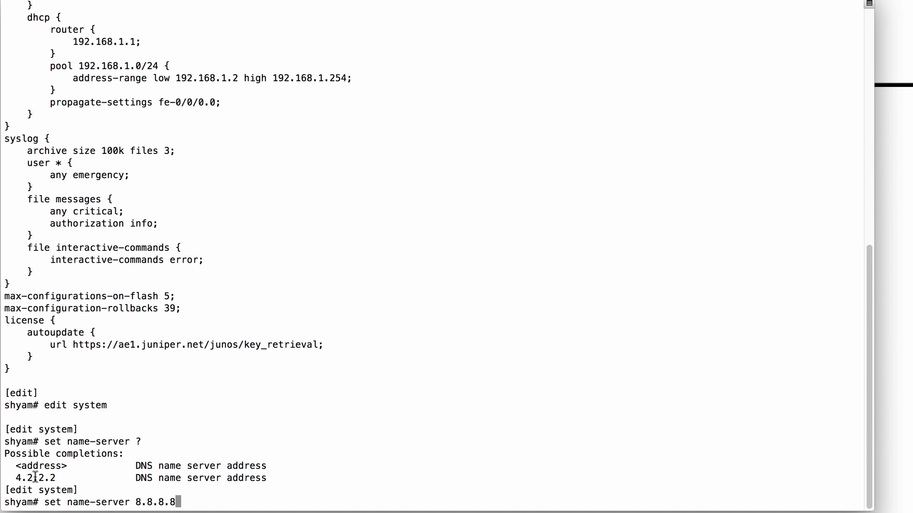
{"action": "mouse_move", "coordinate": [208, 437]}
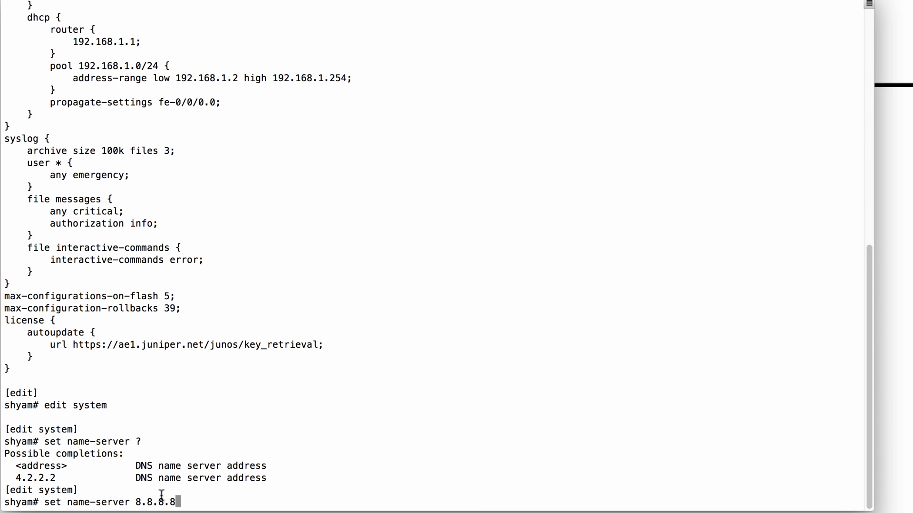
{"action": "mouse_move", "coordinate": [40, 472]}
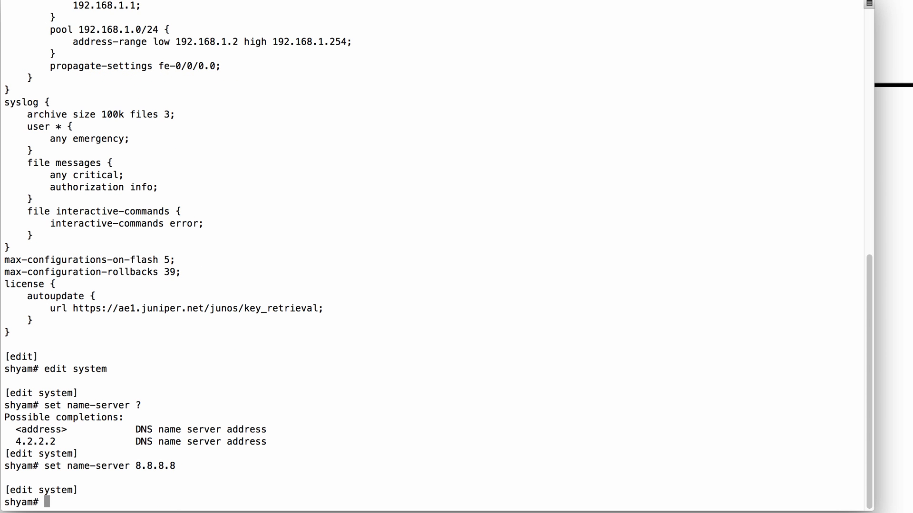
Delete name-server 4.2.2.2 and return to the top of the configuration
{"action": "type", "text": "del"}
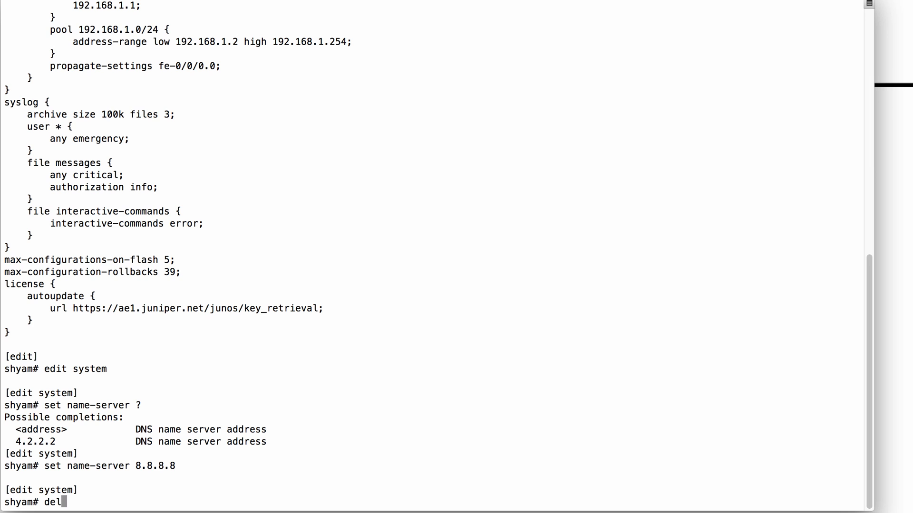
{"action": "type", "text": "ete name-server ?"}
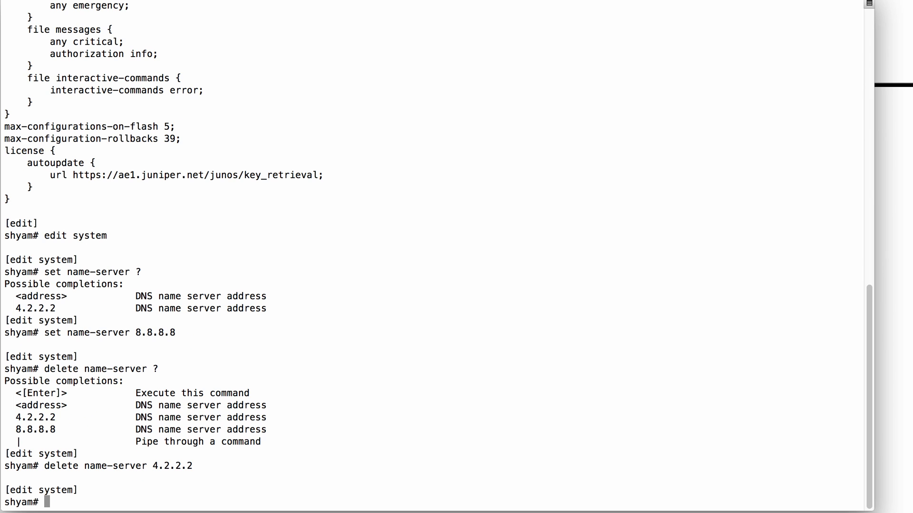
{"action": "type", "text": "top"}
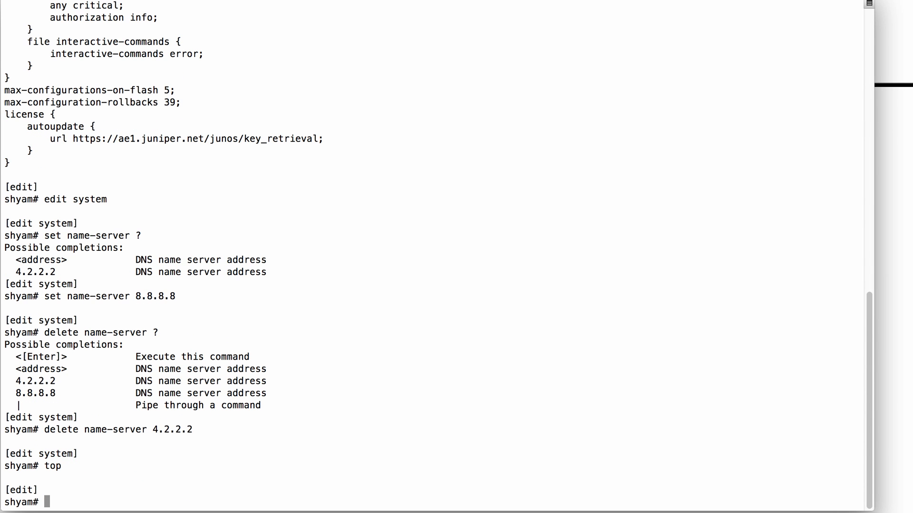
{"action": "type", "text": "show"}
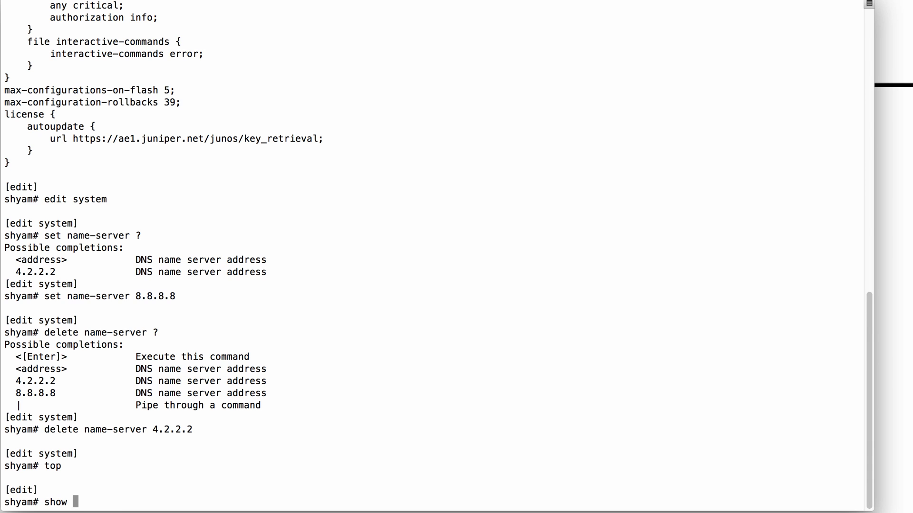
Review pending changes with 'show | compare': 8.8.8.8 added, 4.2.2.2 removed, rollbacks 5 to 39
{"action": "type", "text": "| compare"}
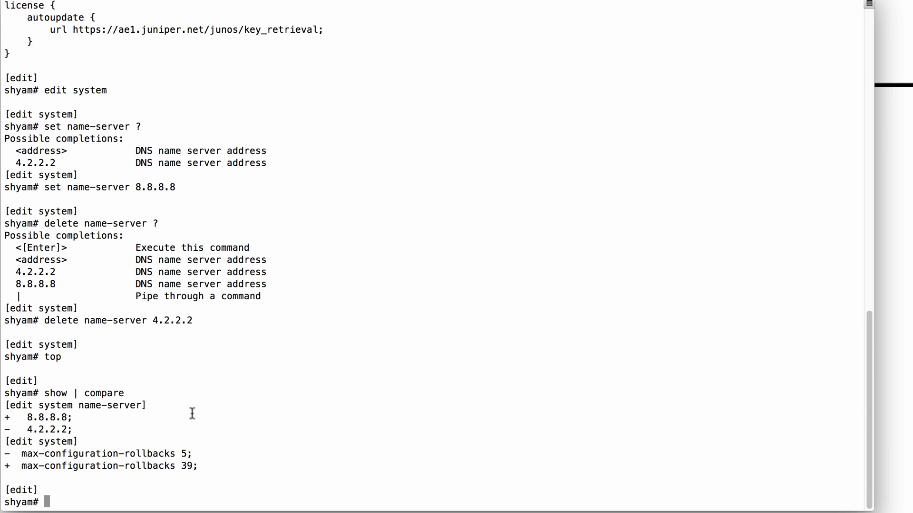
{"action": "mouse_move", "coordinate": [6, 416]}
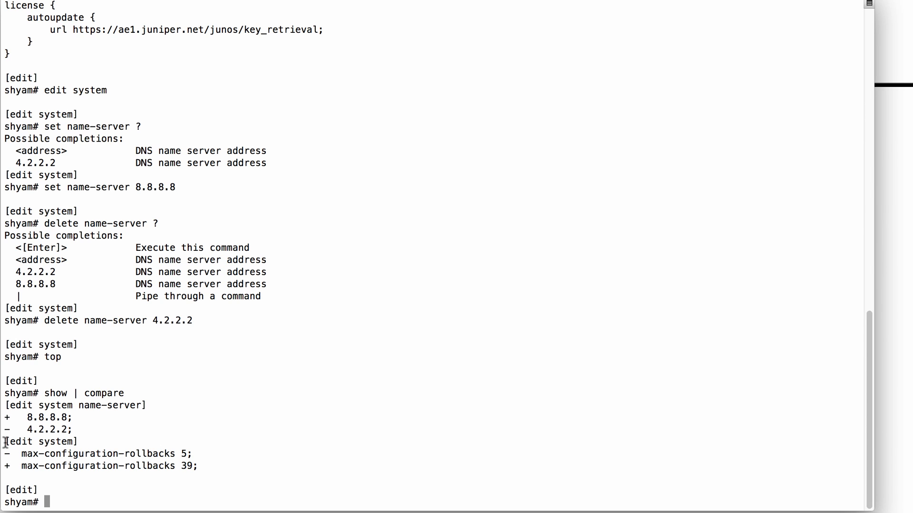
{"action": "left_click_drag", "start_coordinate": [4, 442], "coordinate": [200, 466]}
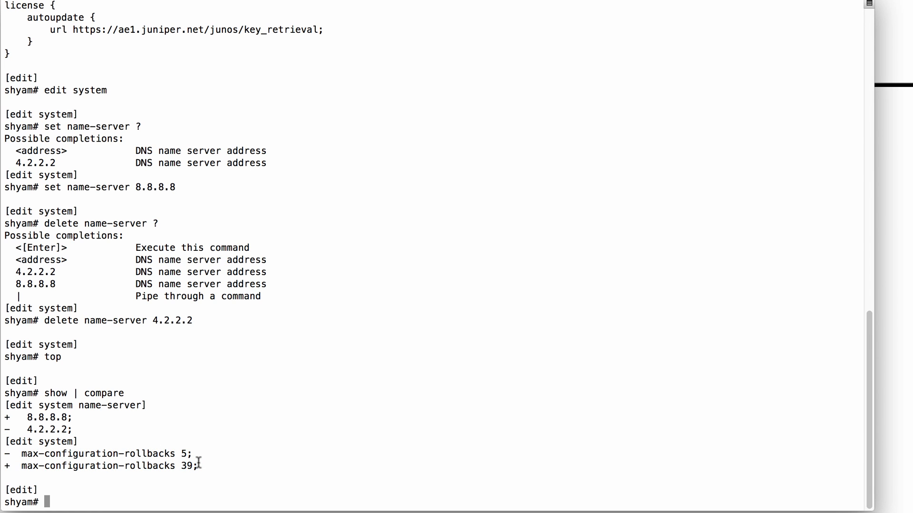
{"action": "mouse_move", "coordinate": [197, 430]}
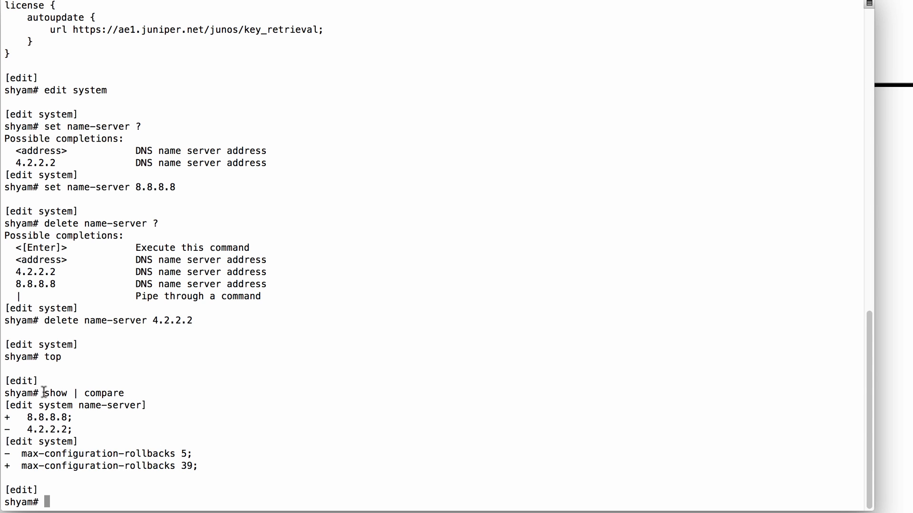
{"action": "left_click_drag", "start_coordinate": [45, 392], "coordinate": [138, 393]}
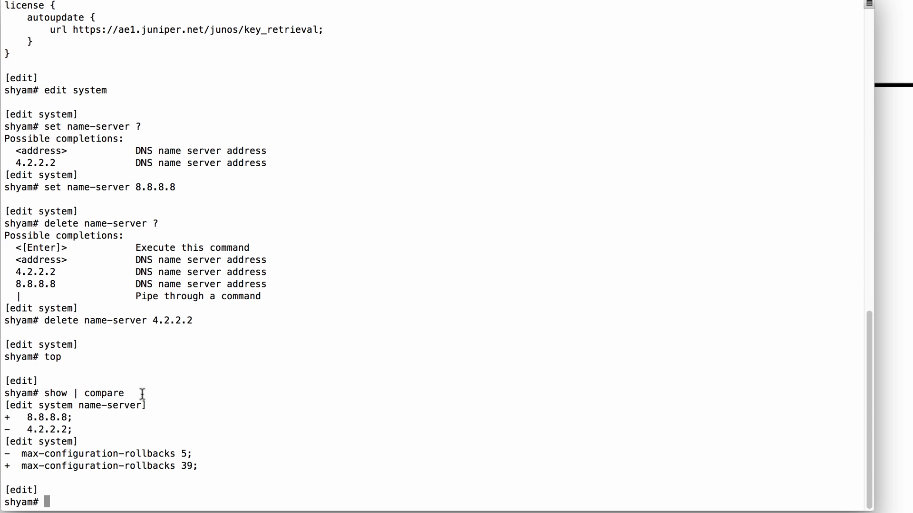
Validate the candidate configuration with 'commit check', which reports the check succeeds
{"action": "type", "text": "commit check"}
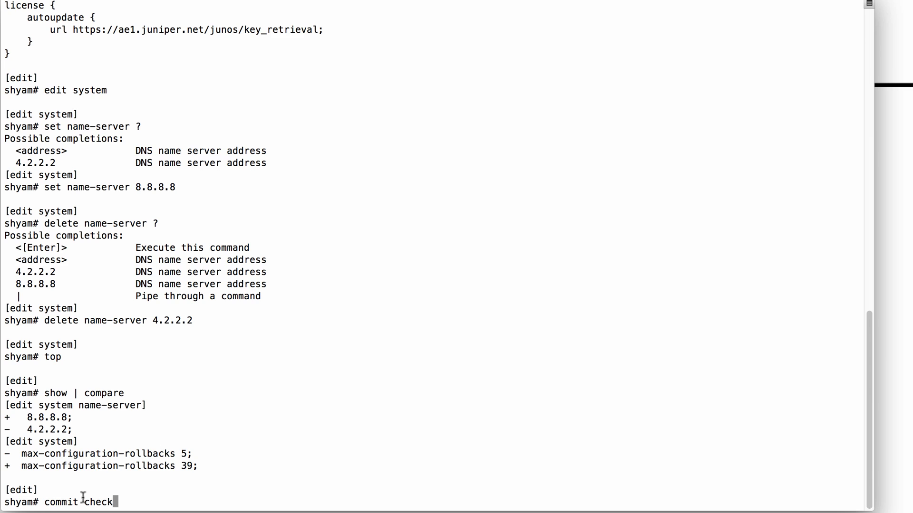
{"action": "mouse_move", "coordinate": [169, 440]}
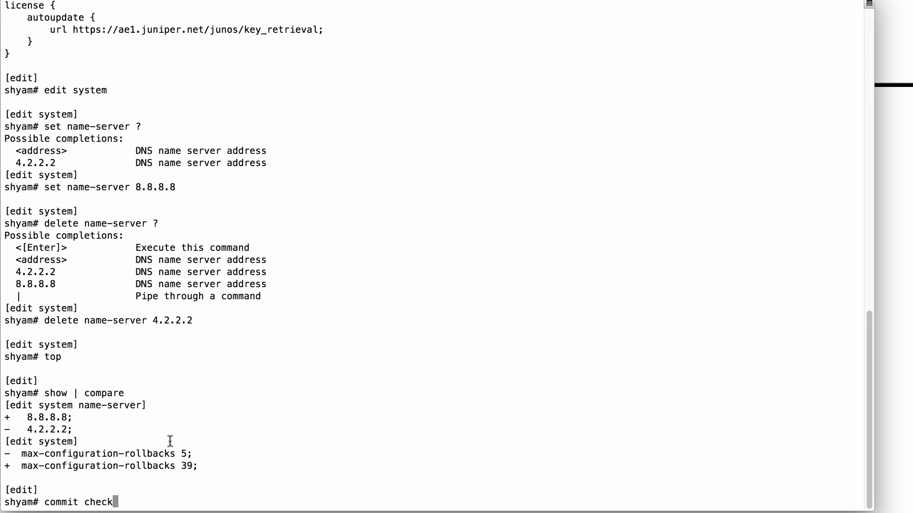
{"action": "scroll", "scroll_direction": "down", "scroll_amount": 3}
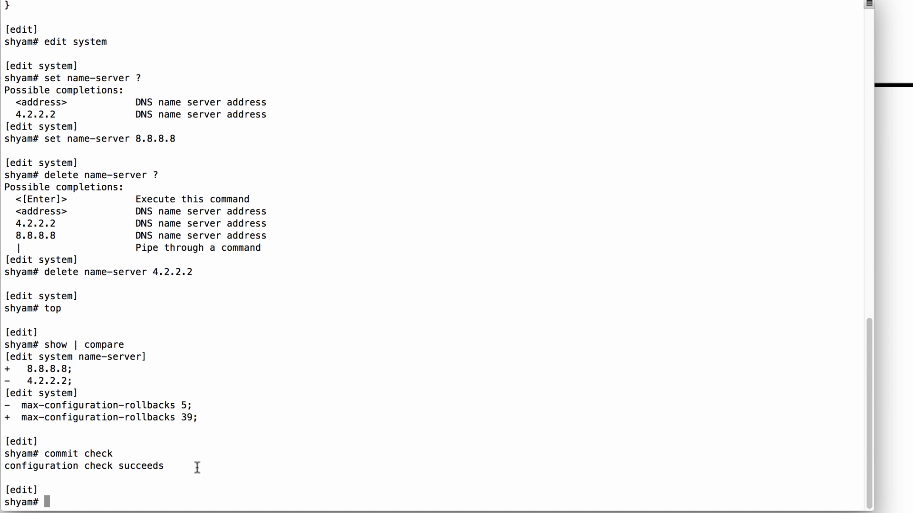
{"action": "mouse_move", "coordinate": [212, 430]}
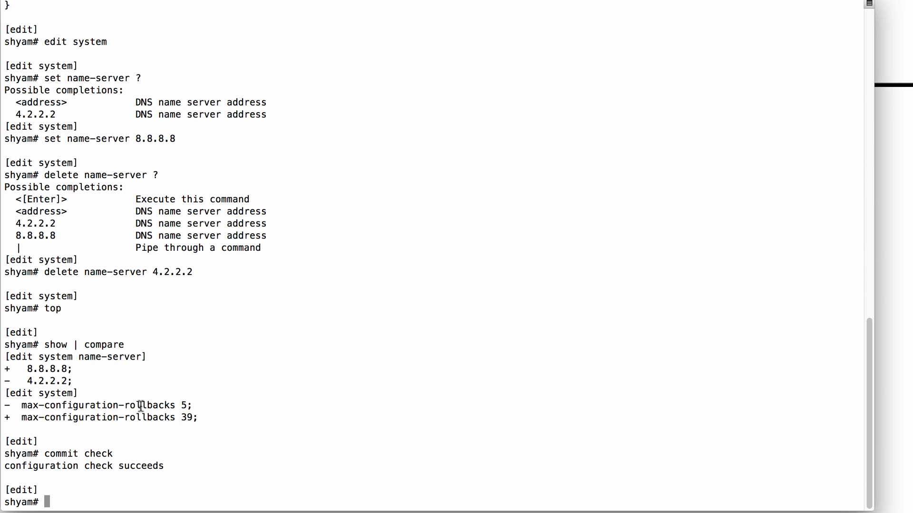
{"action": "mouse_move", "coordinate": [150, 437]}
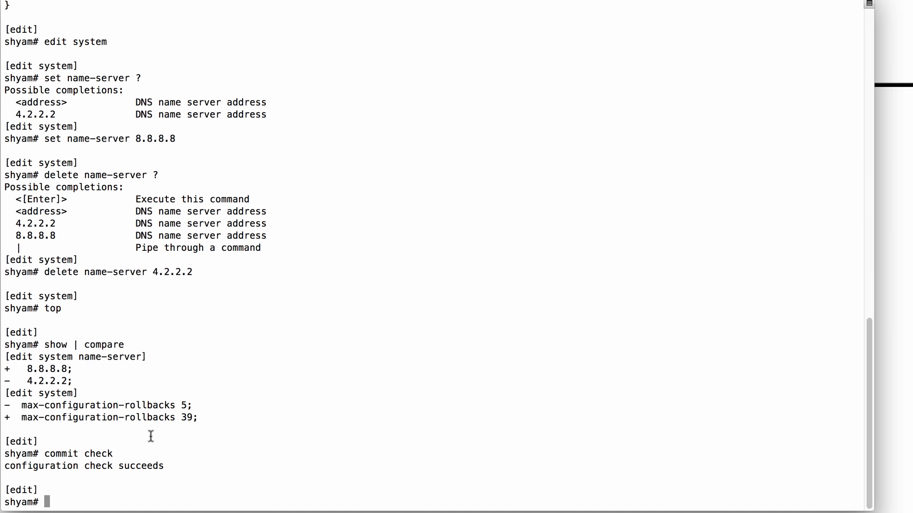
{"action": "mouse_move", "coordinate": [56, 454]}
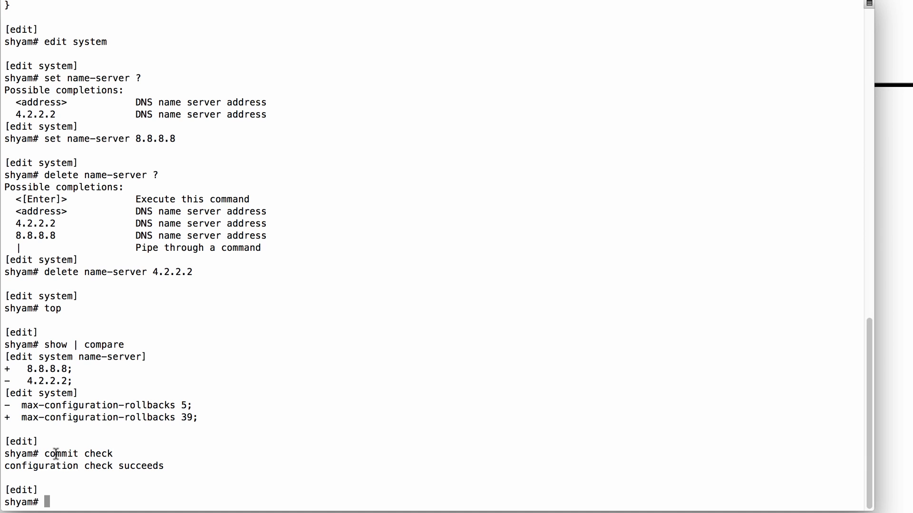
{"action": "mouse_move", "coordinate": [211, 460]}
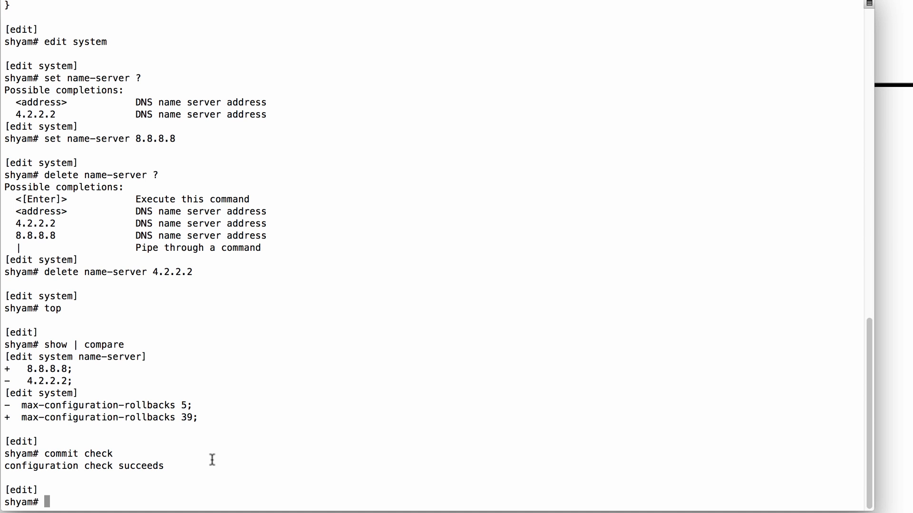
List the 'commit confirmed' completions: rollback timeout in minutes, and-quit and comment
{"action": "type", "text": "c"}
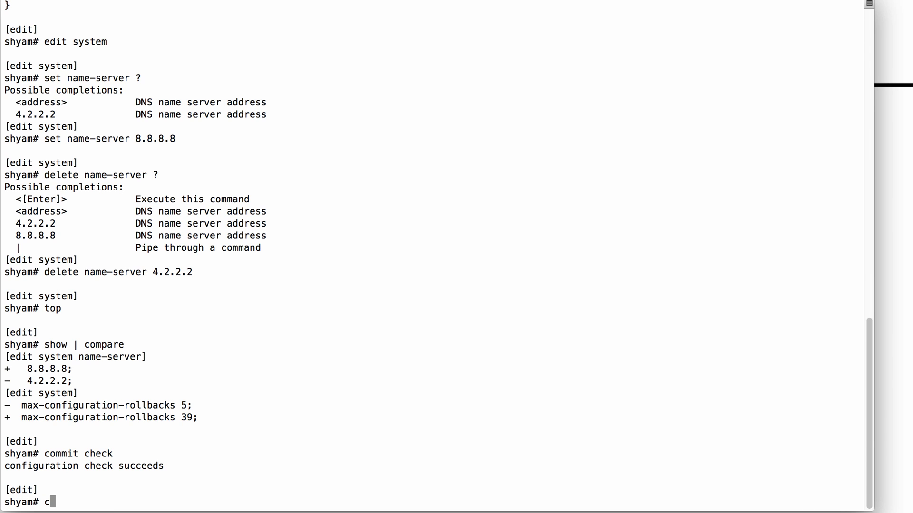
{"action": "type", "text": "ommit confirmed"}
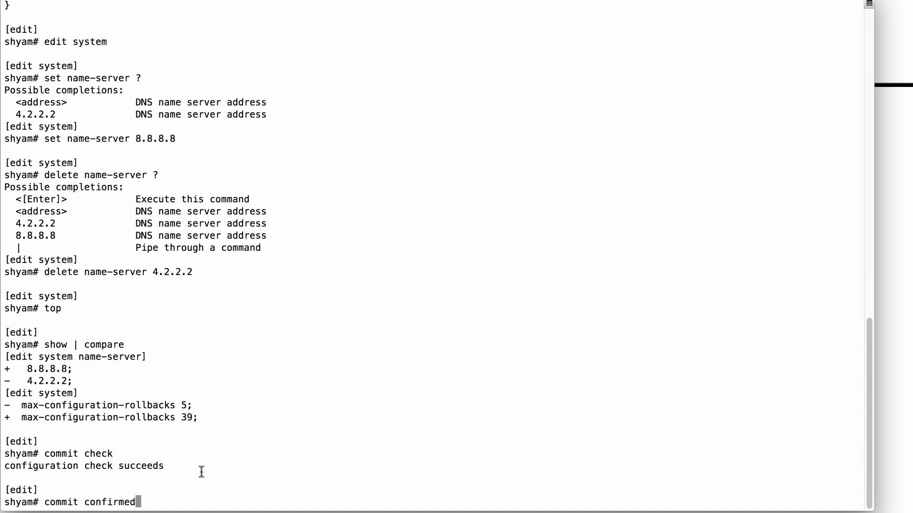
{"action": "mouse_move", "coordinate": [152, 481]}
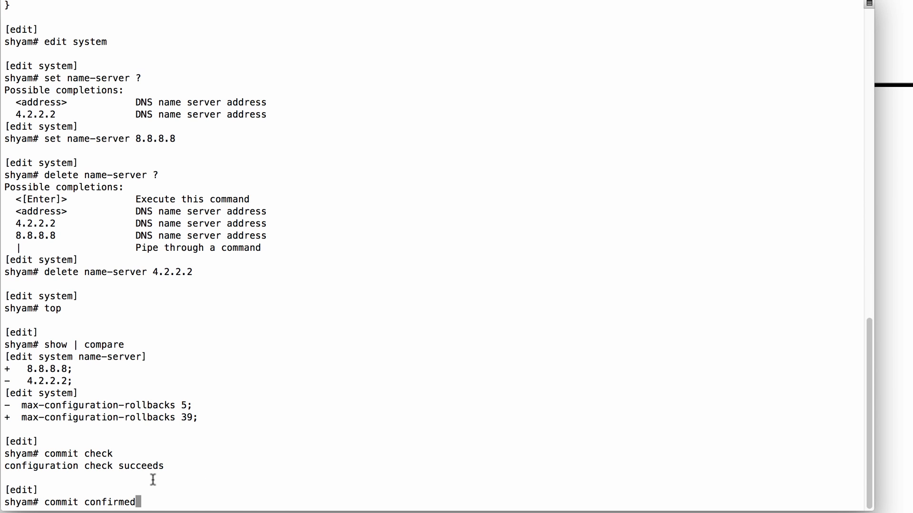
{"action": "mouse_move", "coordinate": [192, 489]}
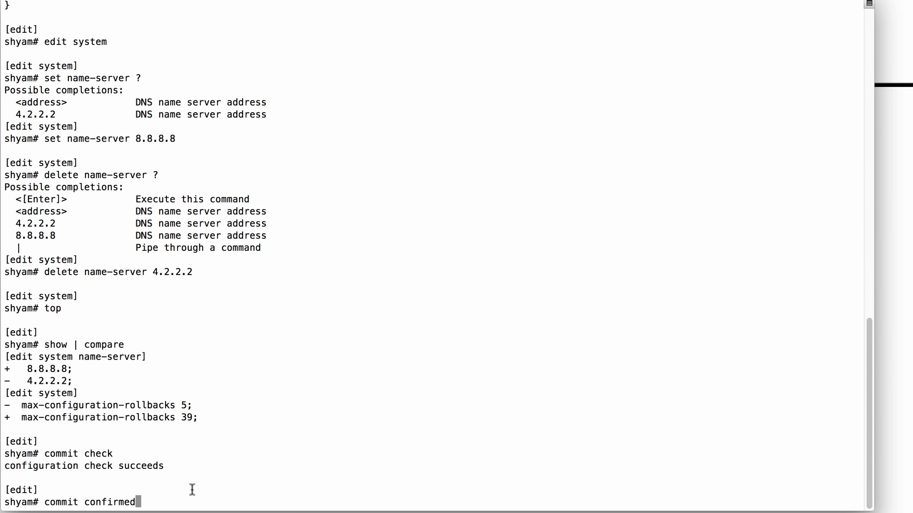
{"action": "type", "text": "?"}
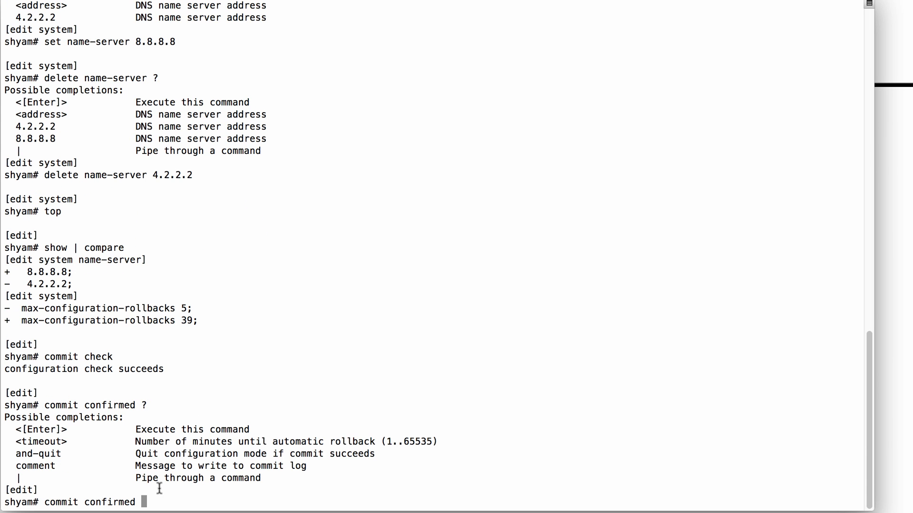
{"action": "mouse_move", "coordinate": [88, 439]}
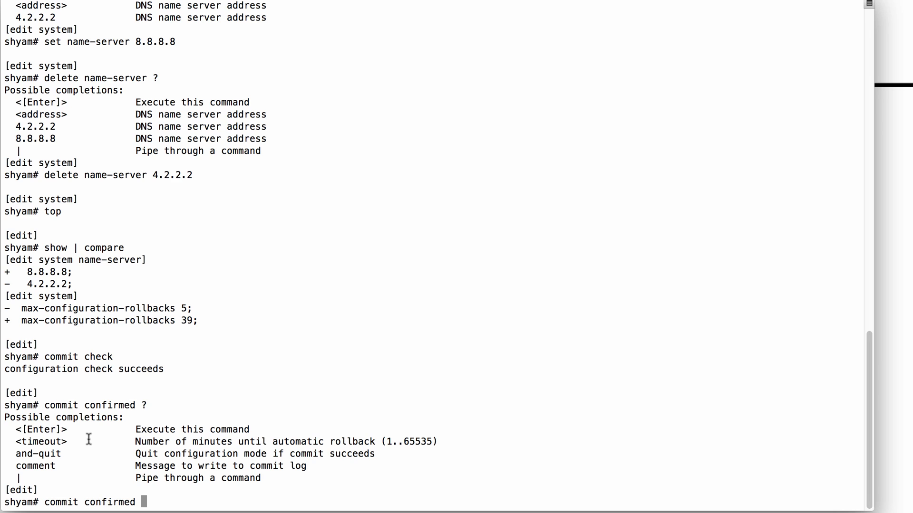
{"action": "type", "text": "3"}
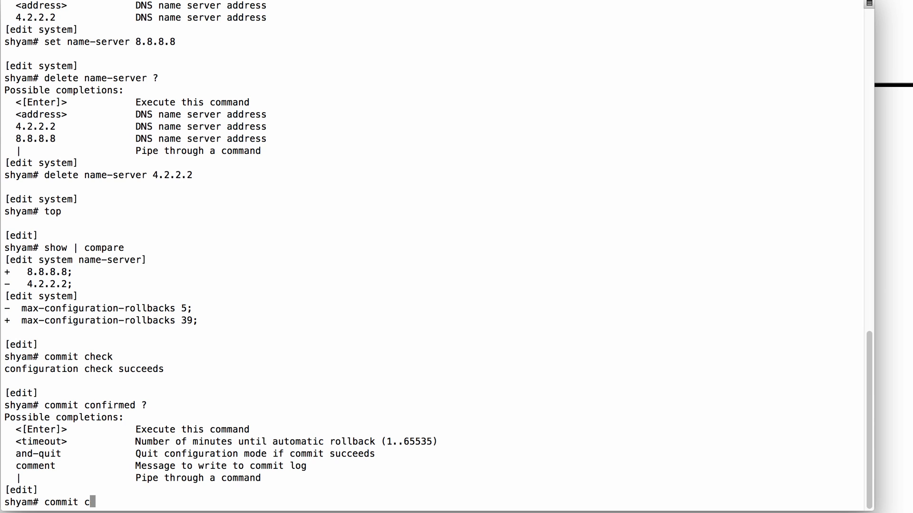
Schedule the commit for 17:00:00 with 'commit at', leaving configuration mode
{"action": "type", "text": "at"}
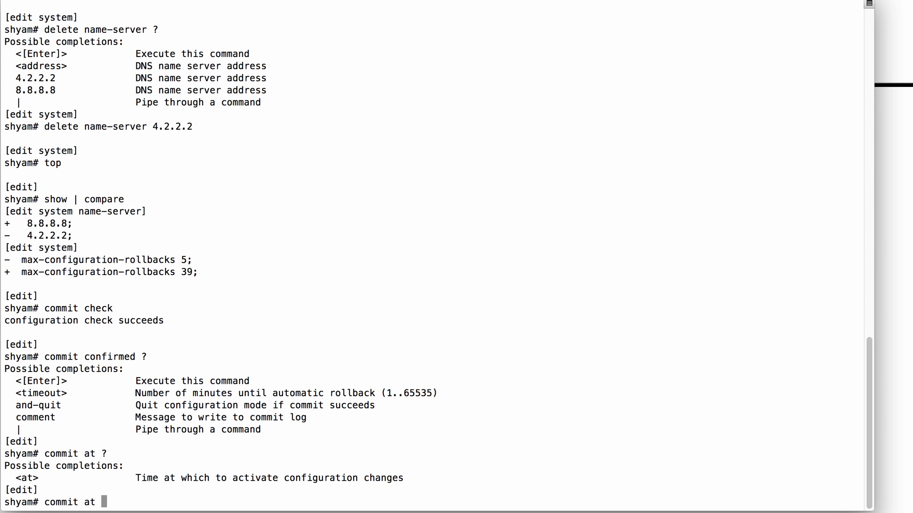
{"action": "type", "text": "1"}
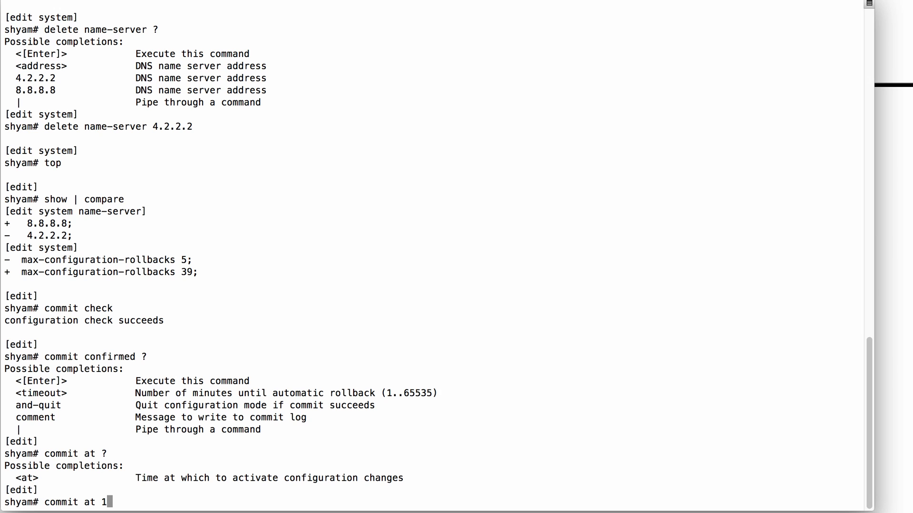
{"action": "type", "text": "7:00"}
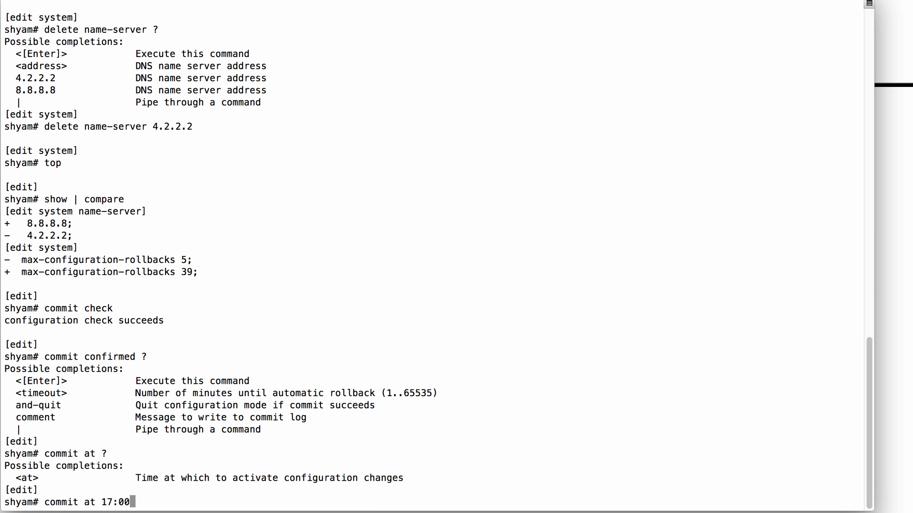
{"action": "type", "text": ":00"}
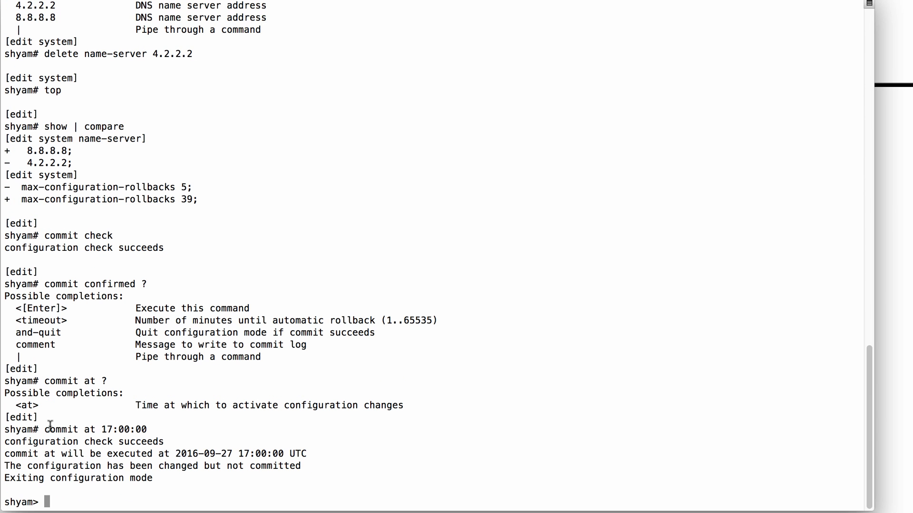
{"action": "mouse_move", "coordinate": [135, 441]}
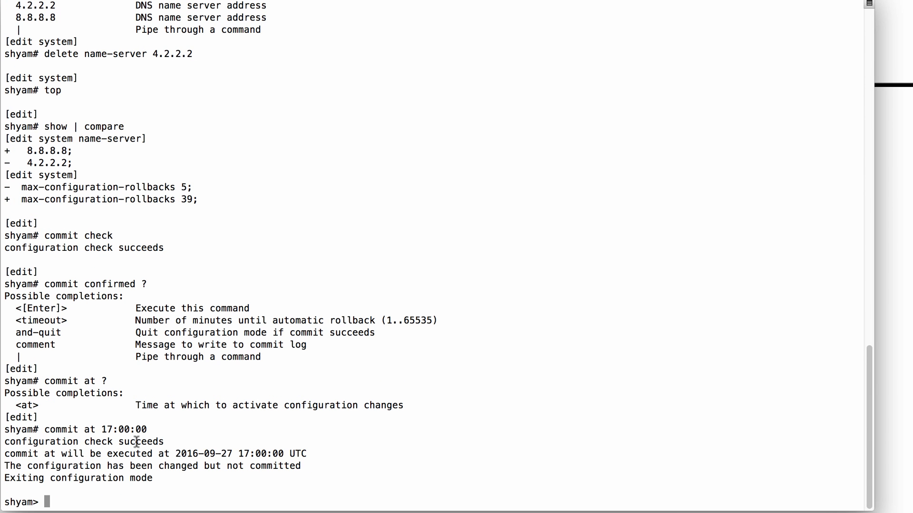
{"action": "mouse_move", "coordinate": [129, 447]}
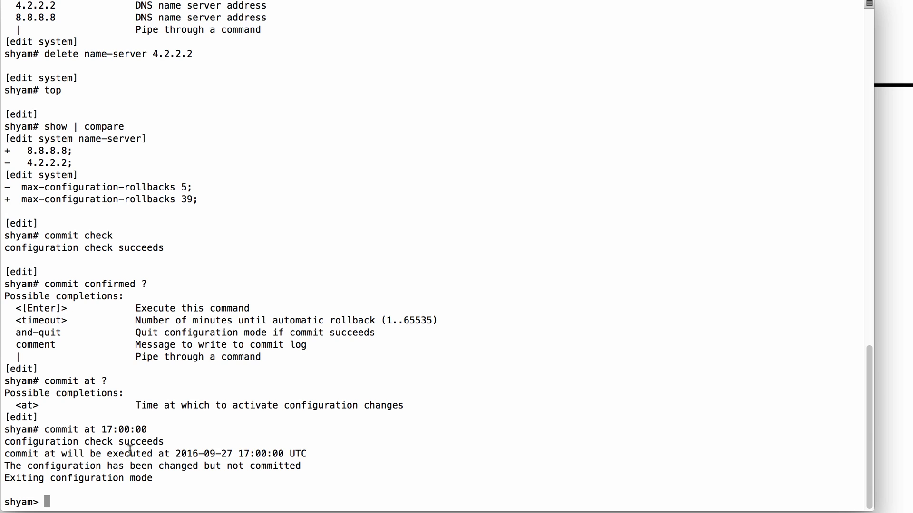
{"action": "mouse_move", "coordinate": [255, 449]}
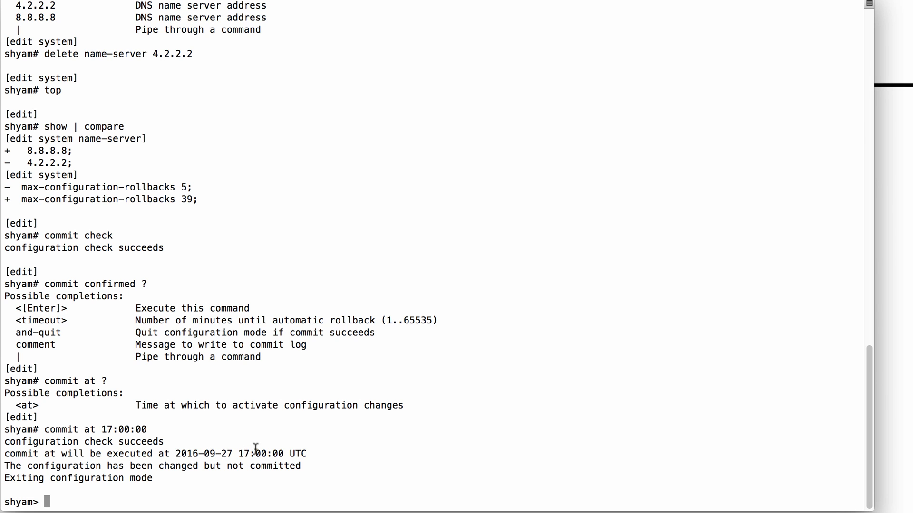
{"action": "mouse_move", "coordinate": [148, 437]}
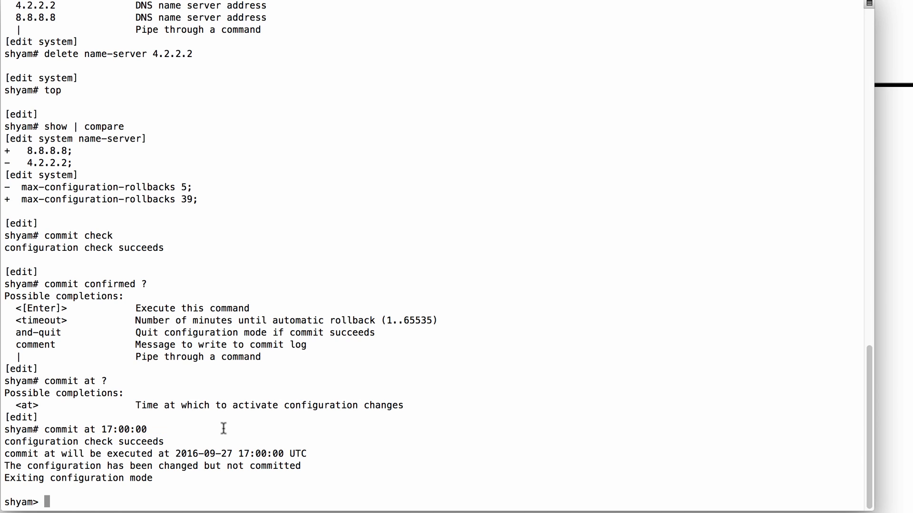
Clear the scheduled commit with 'clear system commit', re-enter configuration mode and start 'commit and-quit'
{"action": "type", "text": "clear sys"}
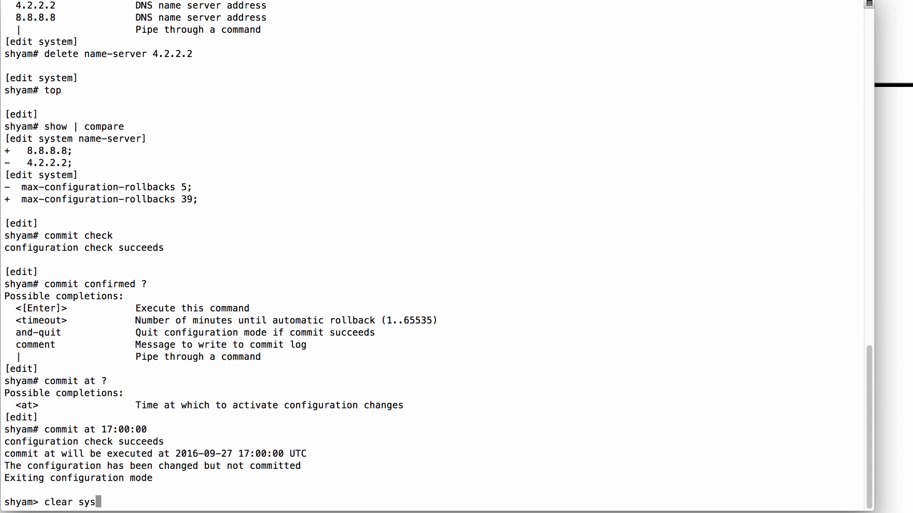
{"action": "key", "text": "Return"}
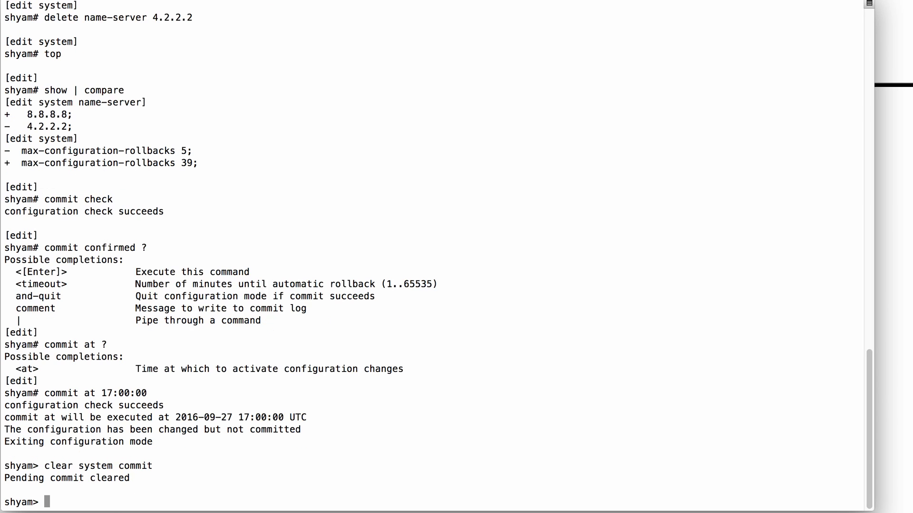
{"action": "mouse_move", "coordinate": [339, 342]}
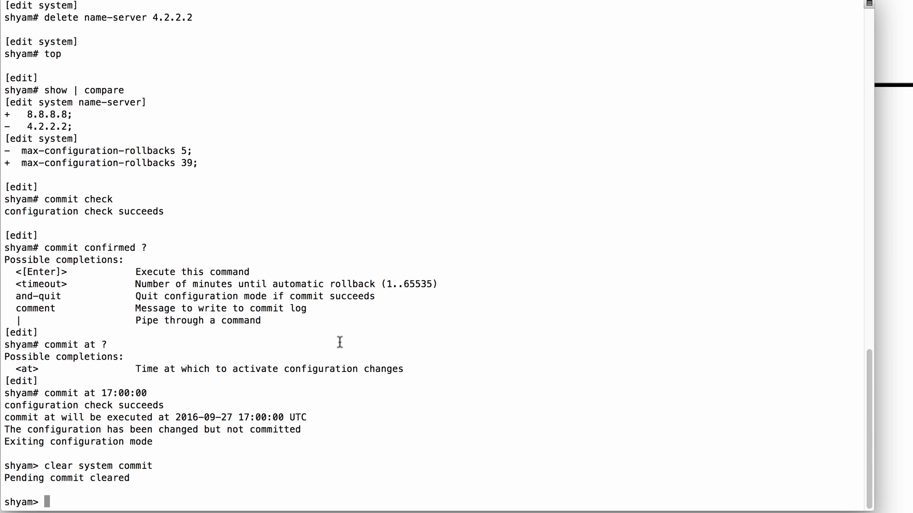
{"action": "type", "text": "c"}
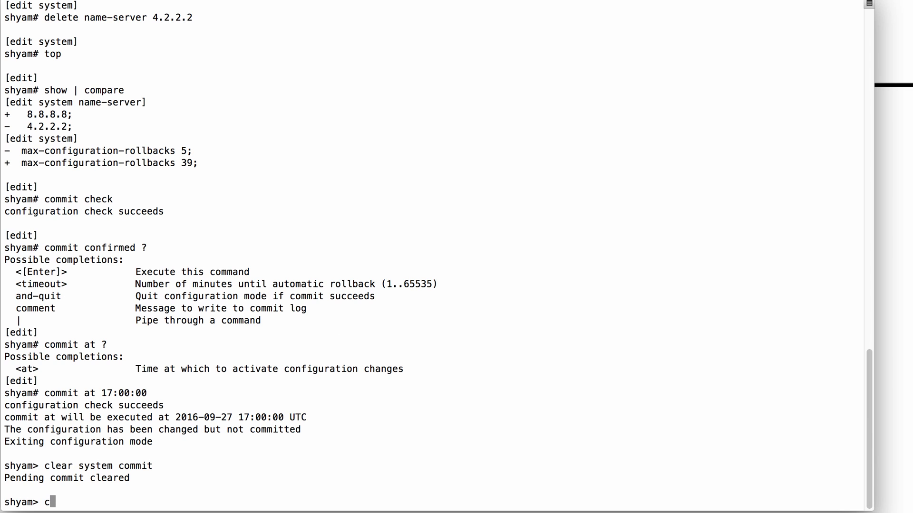
{"action": "type", "text": "omm"}
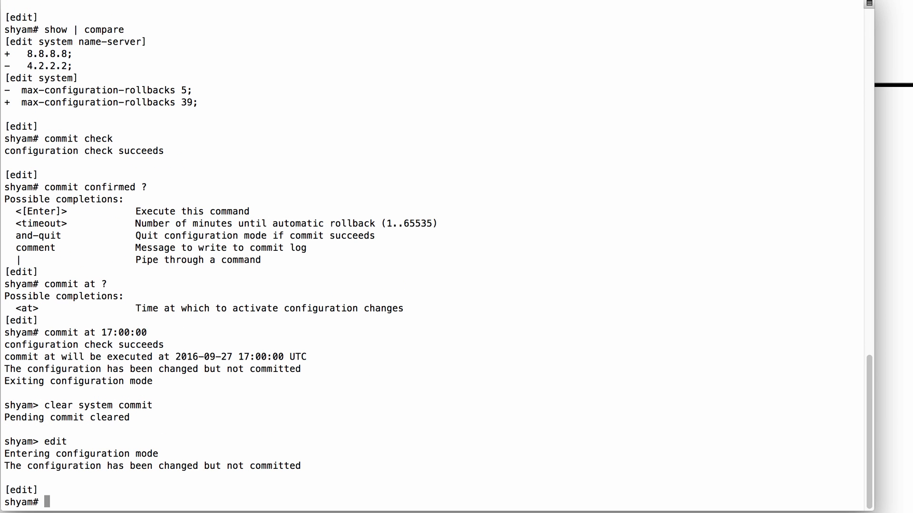
{"action": "type", "text": "commit and-quit"}
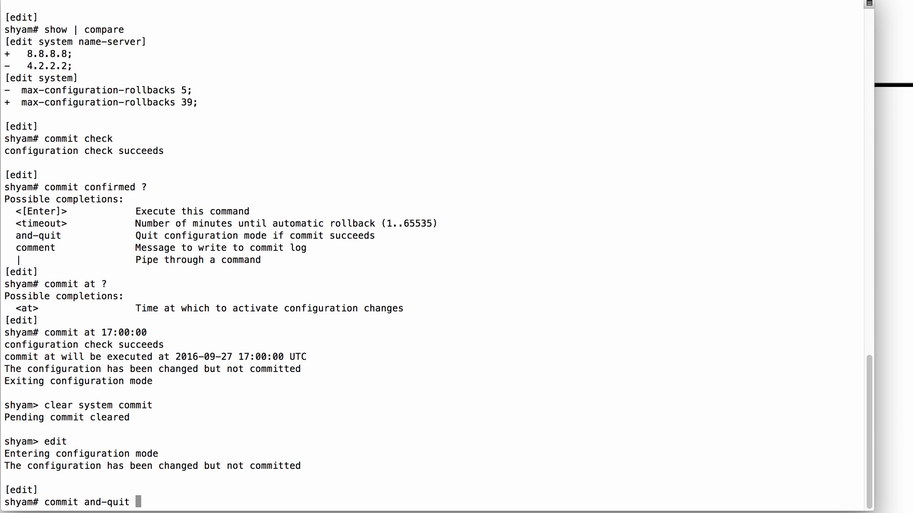